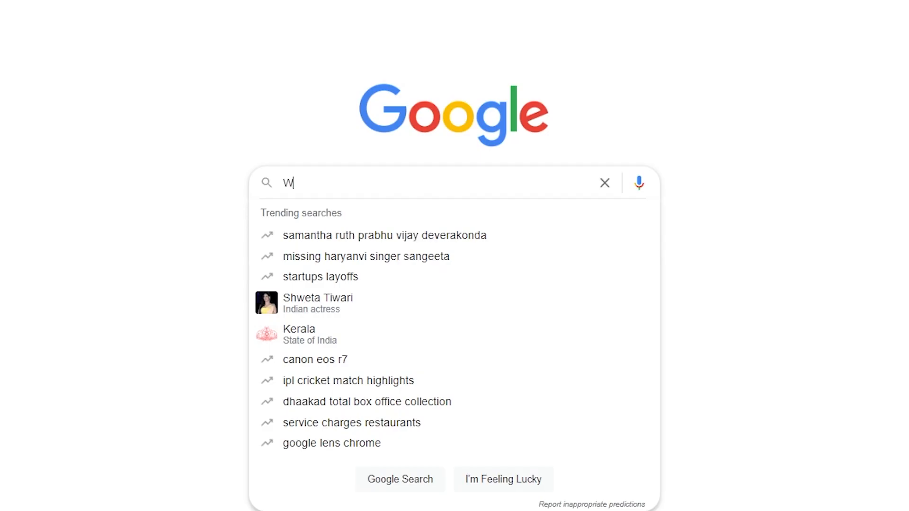
Search Google for 'What is Mocha AE' and view its definition as a tracking plug-in.
type("What is Mo")
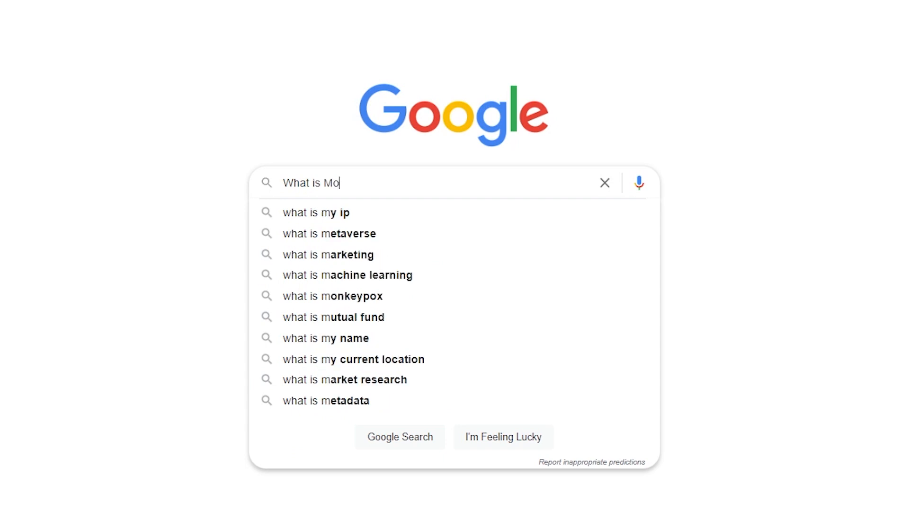
type("cha")
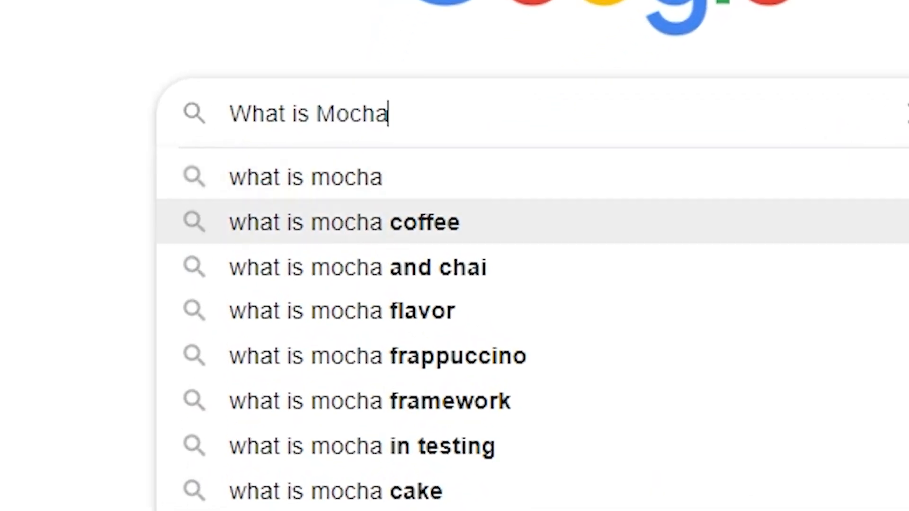
mouse_move(356, 267)
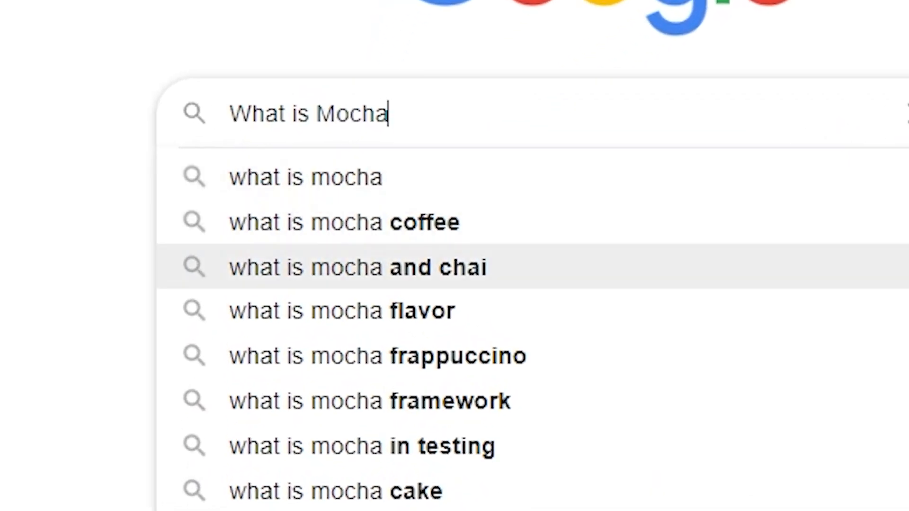
type("A")
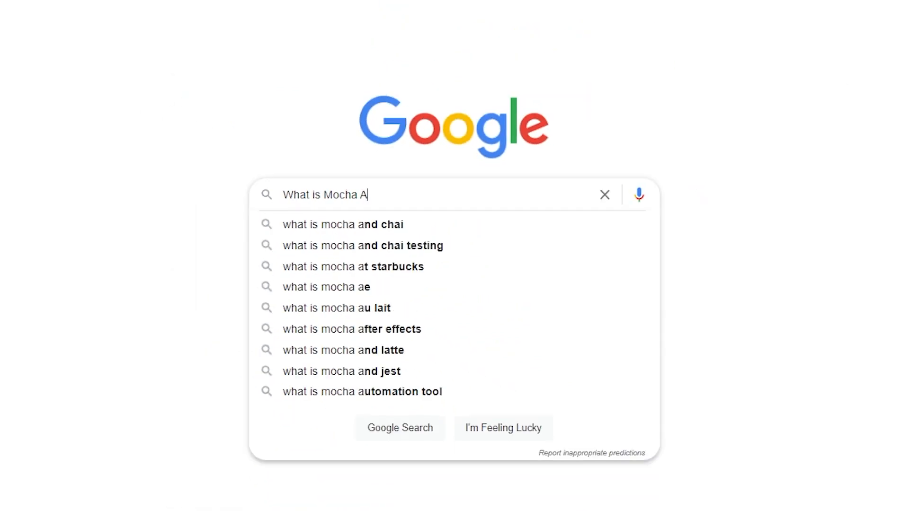
left_click(326, 286)
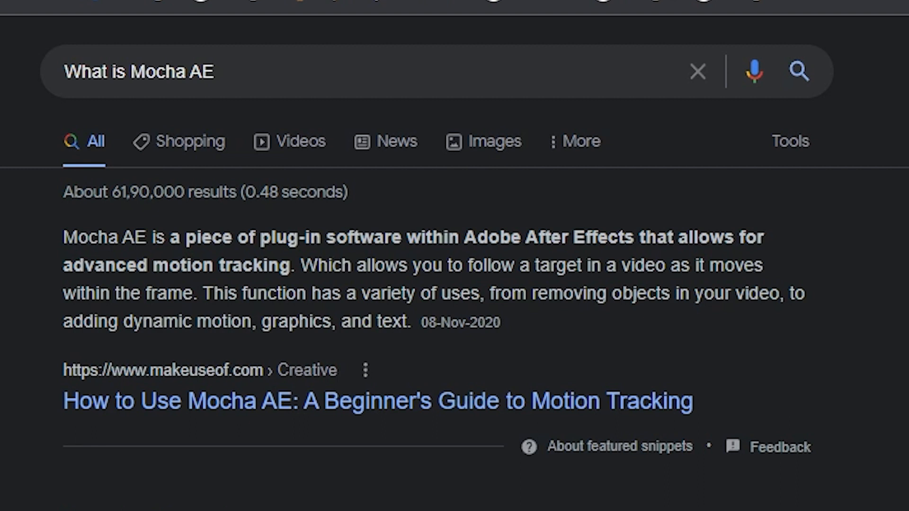
left_click(459, 502)
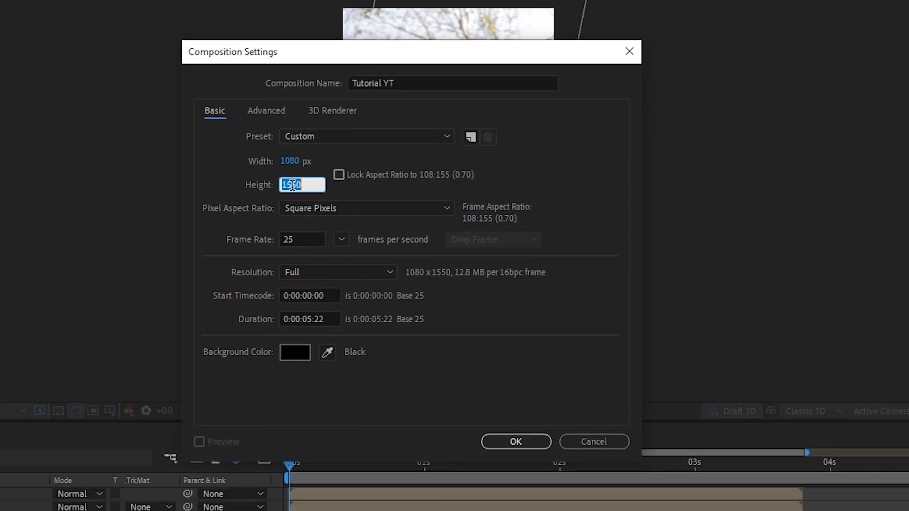
Resize Tutorial YT to 1080×1920 with Lock Aspect Ratio enabled.
left_click(339, 175)
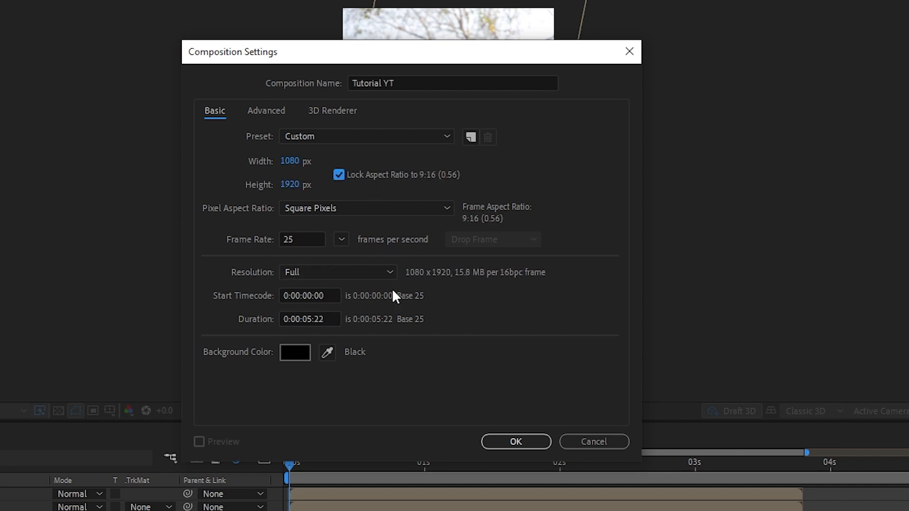
left_click(515, 442)
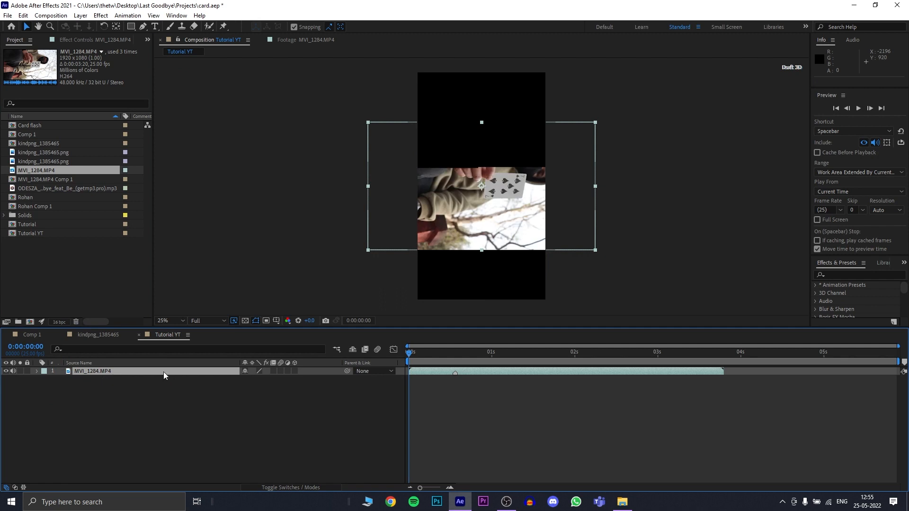
Precompose the MVI_1284.MP4 layer into MVI_1284.MP4 Comp 2.
left_click(37, 371)
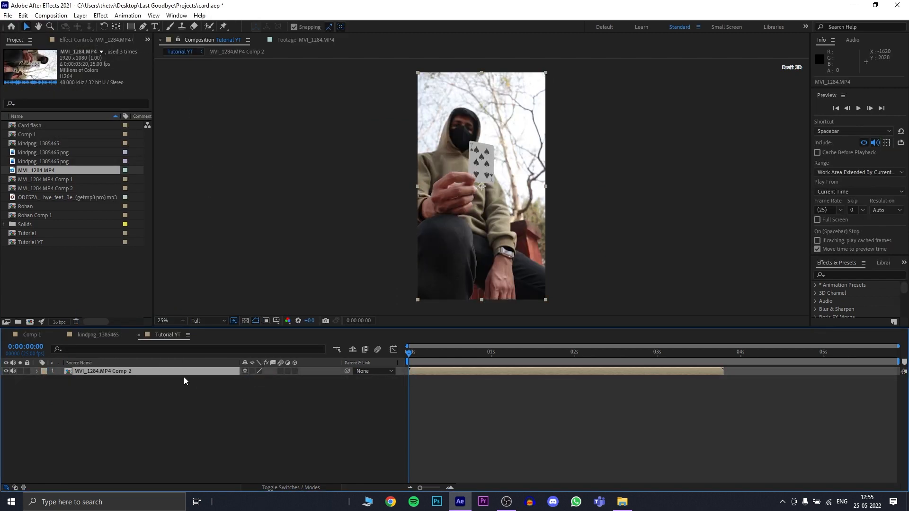
left_click(168, 320)
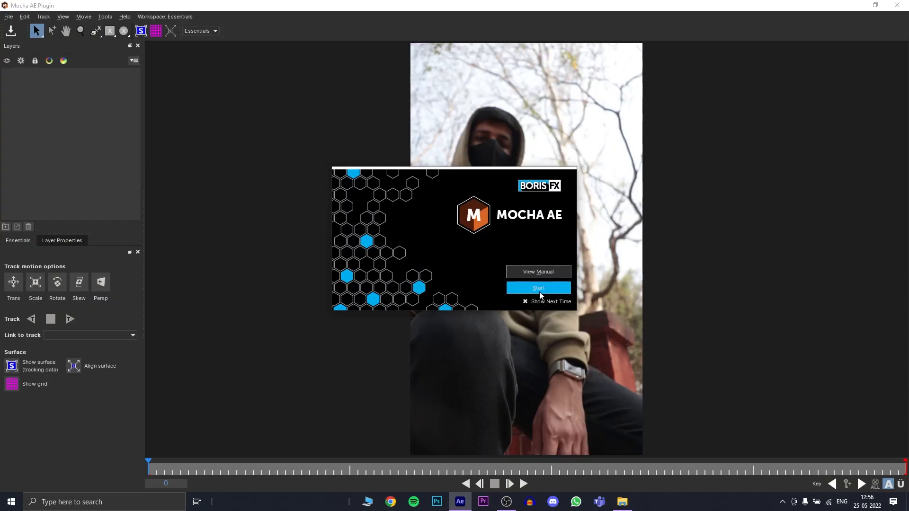
Dismiss the Mocha splash and draw an X-spline around the card, skirting the thumb.
left_click(536, 288)
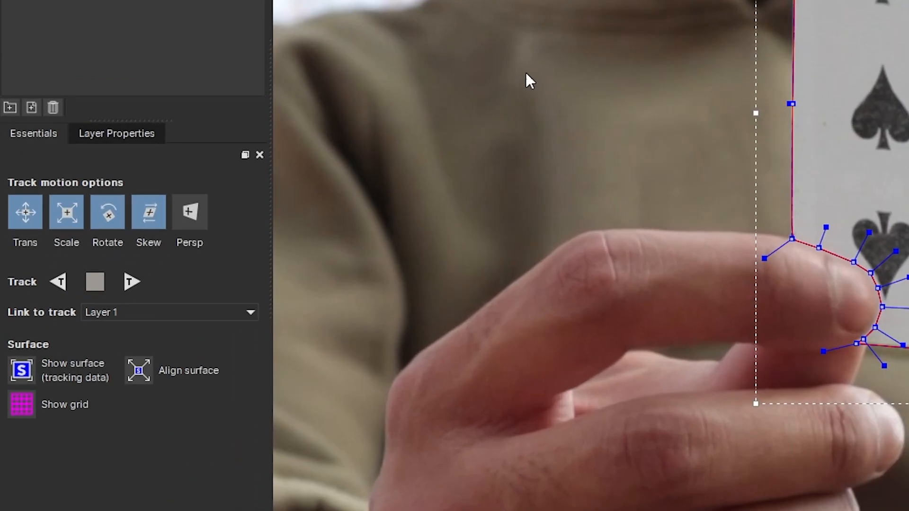
left_click(189, 212)
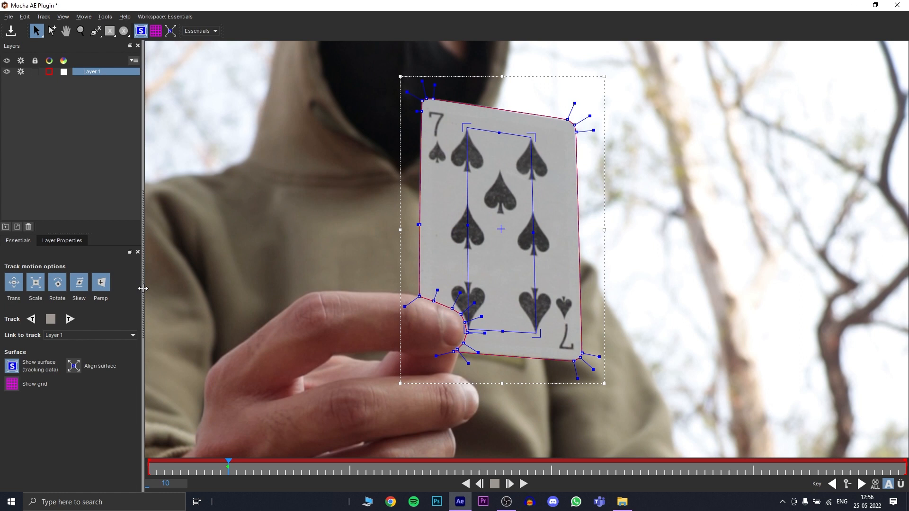
left_click(11, 384)
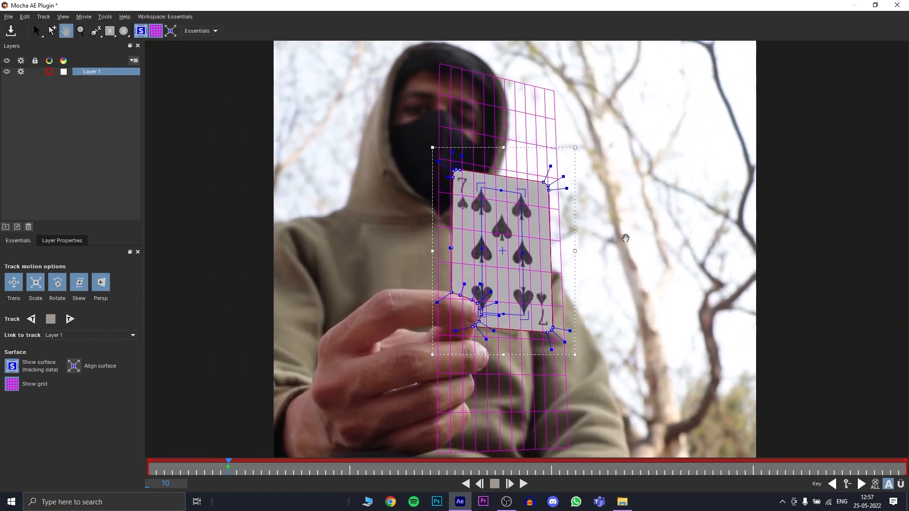
Align the surface corners to the card, track forward, and play back to check.
left_click(69, 319)
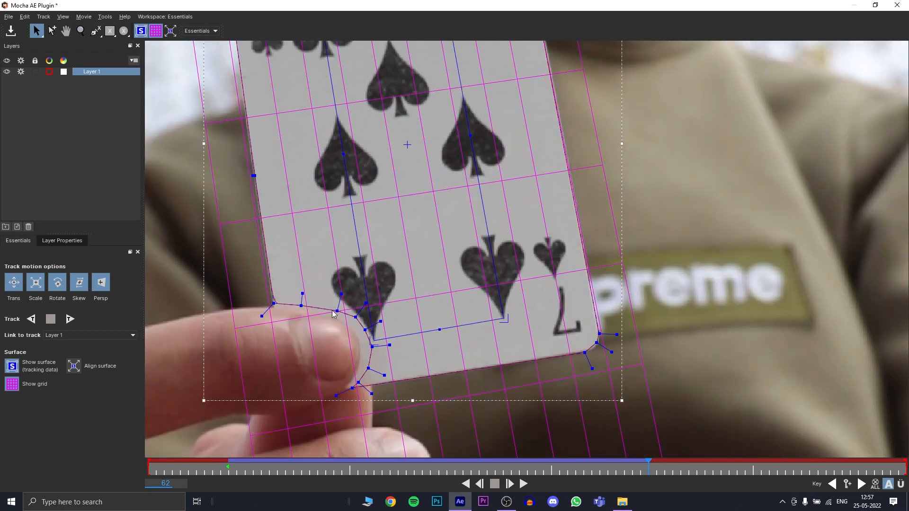
left_click(50, 318)
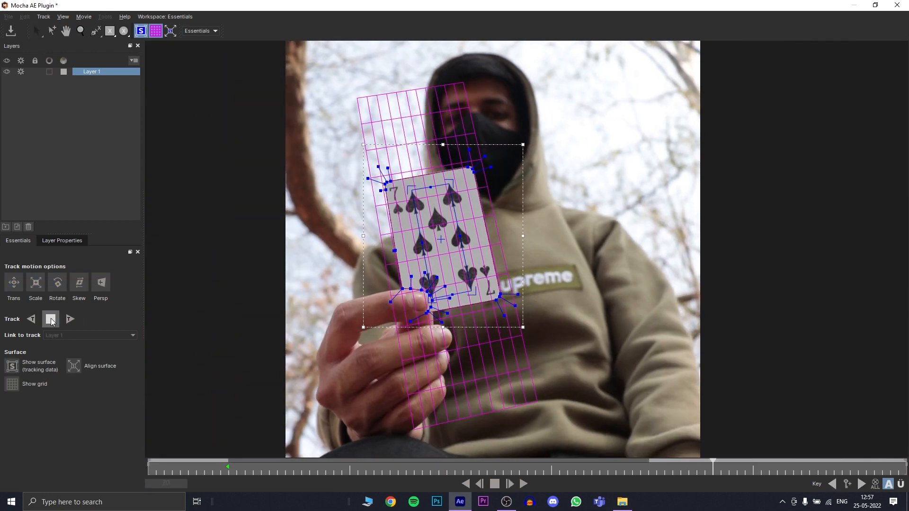
left_click(50, 319)
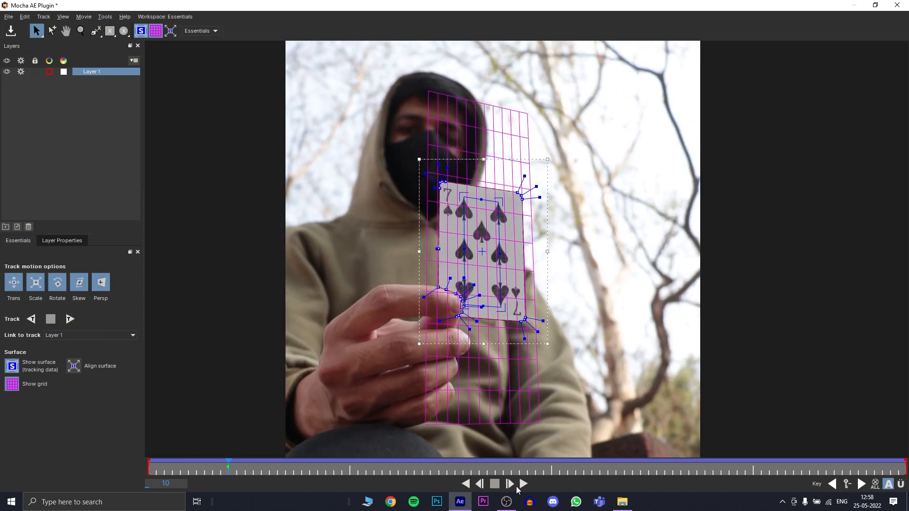
left_click(493, 483)
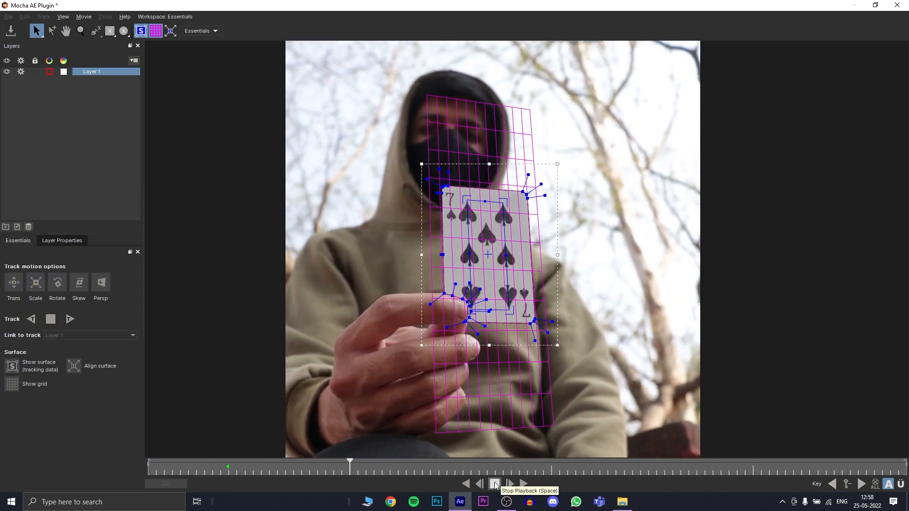
left_click(494, 484)
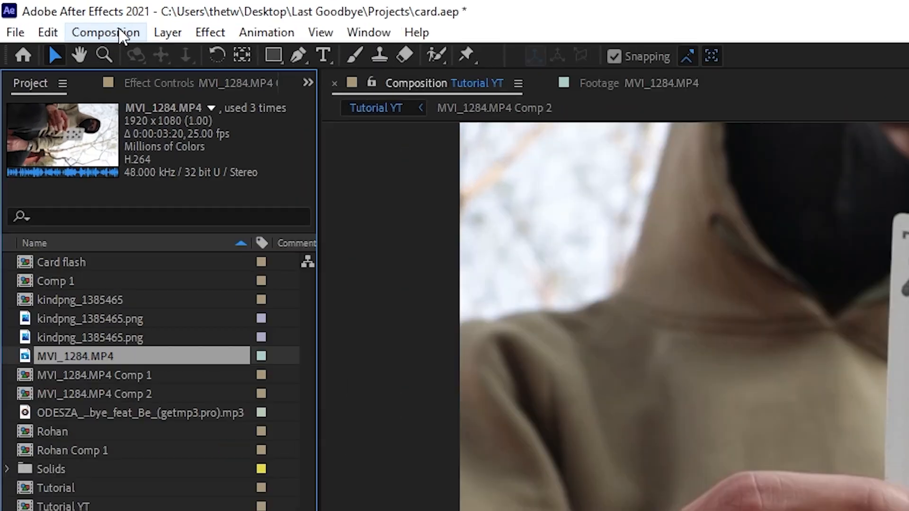
Create the Card Flash composition and set it to 1080×1550.
left_click(105, 32)
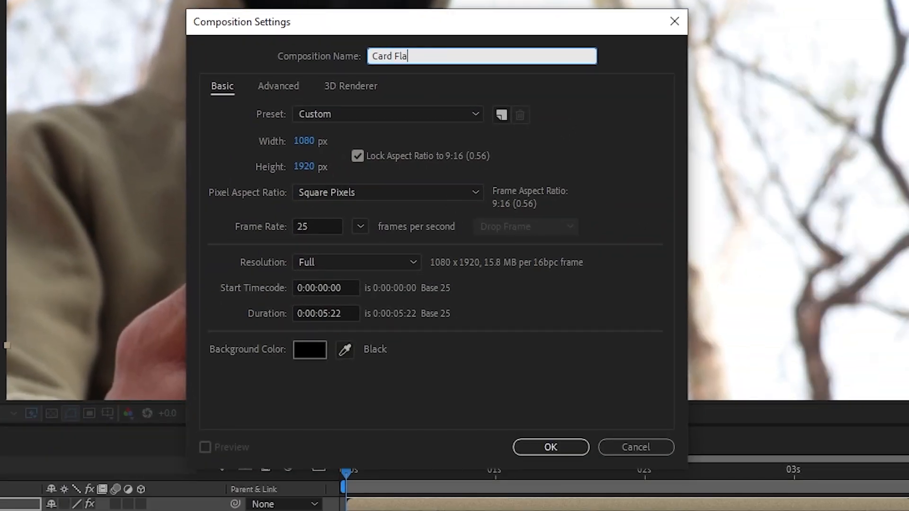
left_click(549, 447)
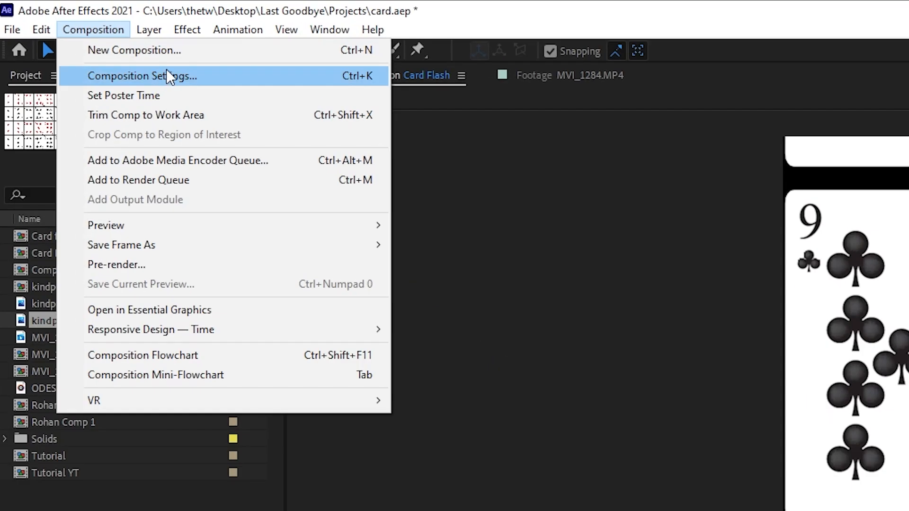
left_click(142, 75)
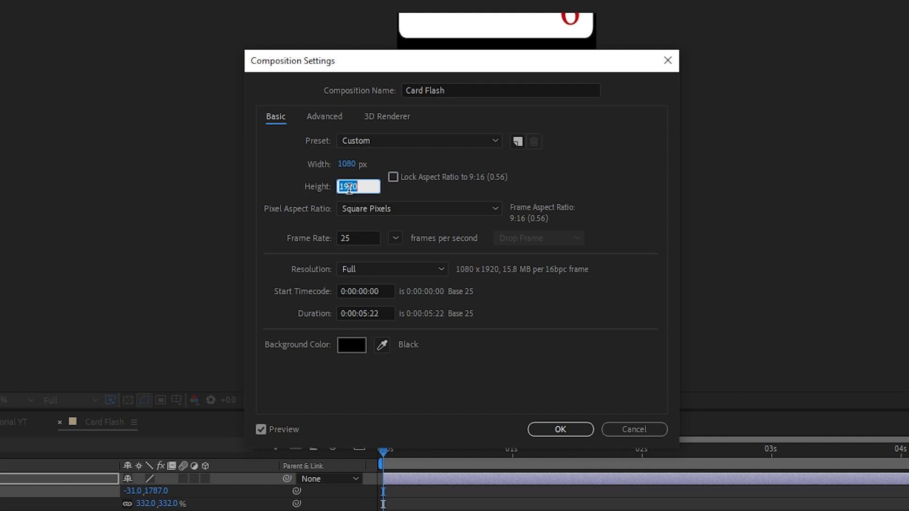
left_click(559, 429)
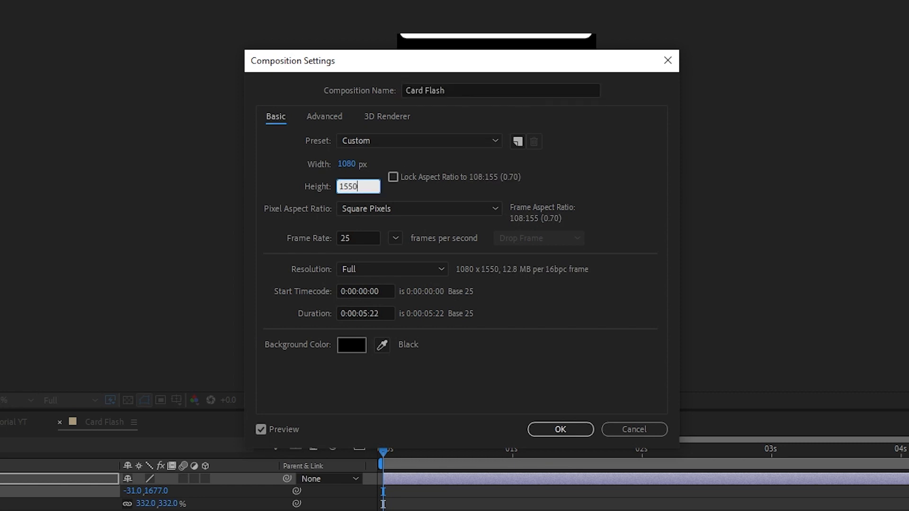
left_click(558, 429)
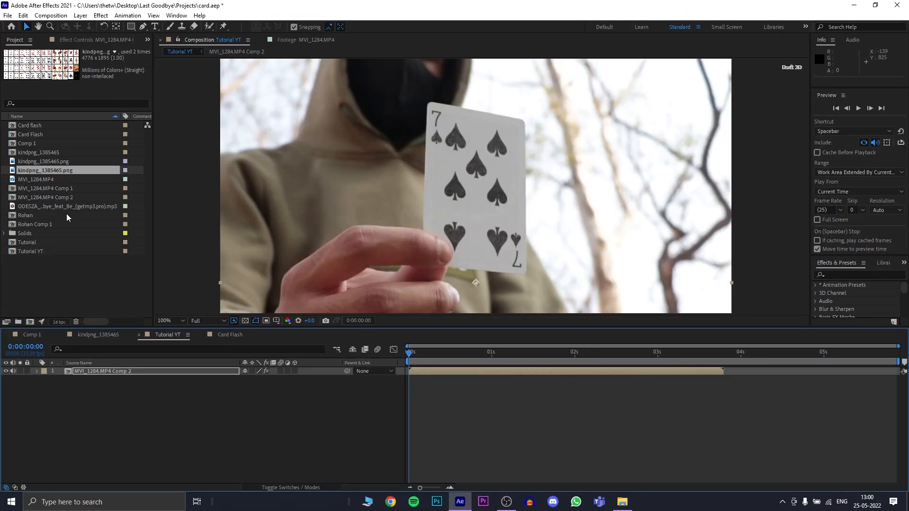
mouse_move(37, 134)
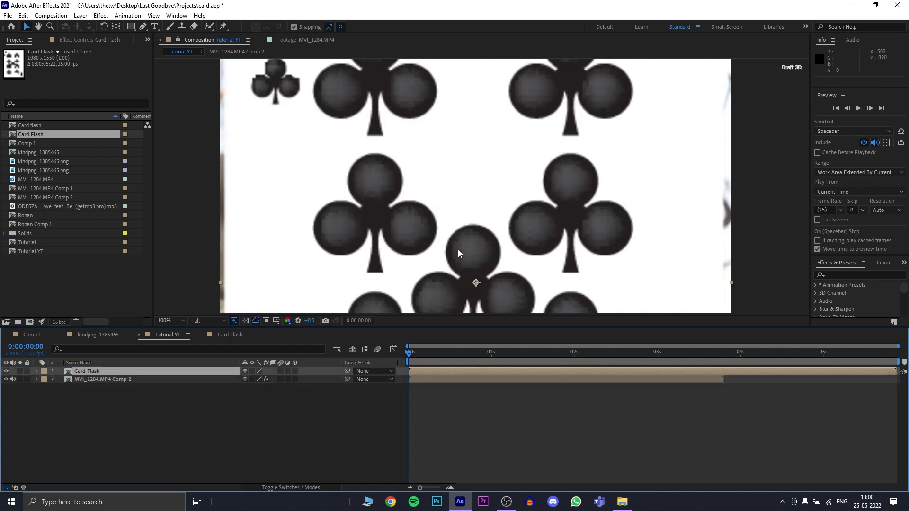
Export the footage's Mocha tracking data to Card Flash as a corner pin.
left_click(103, 379)
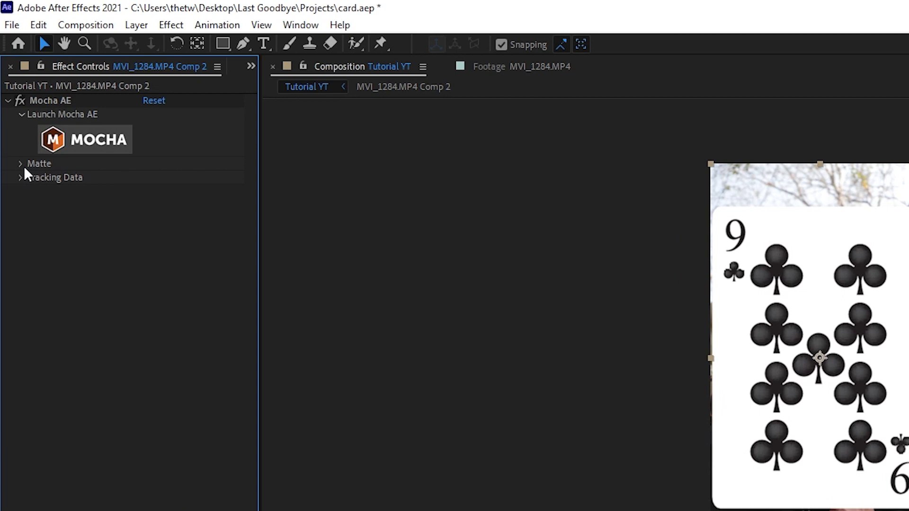
left_click(85, 139)
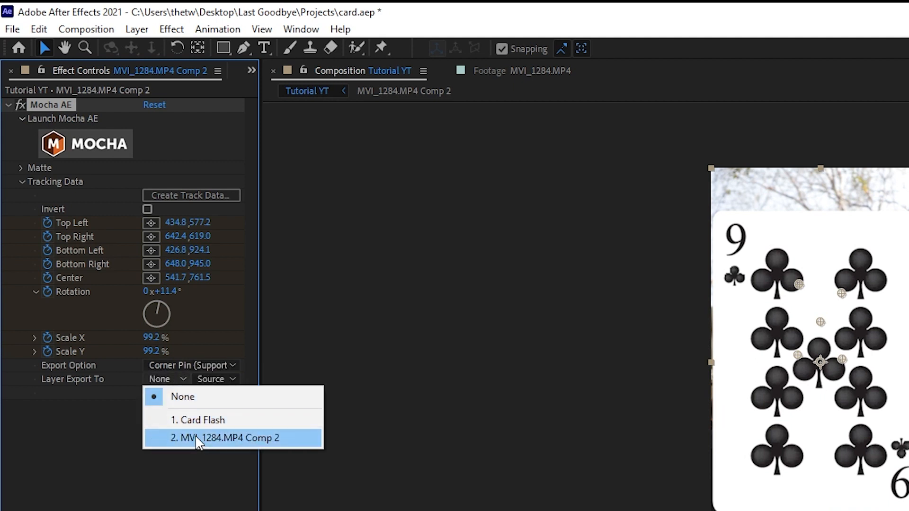
left_click(198, 420)
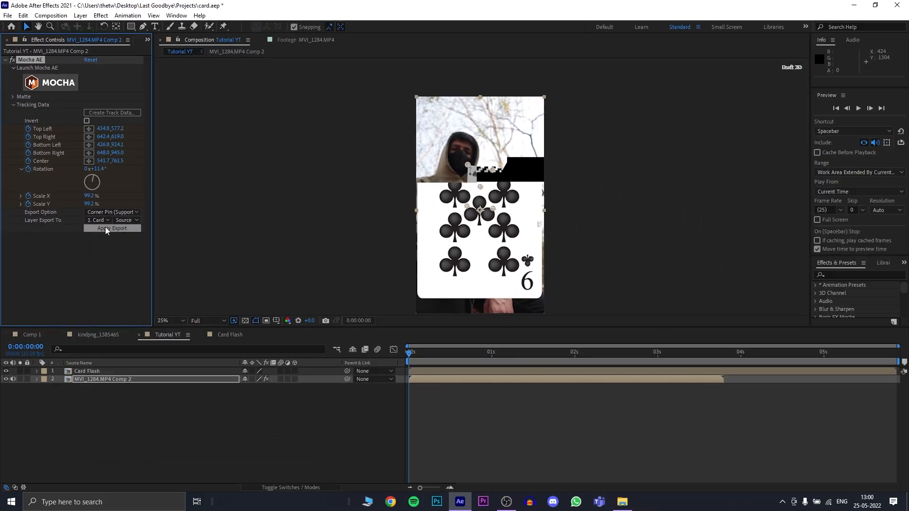
left_click(87, 371)
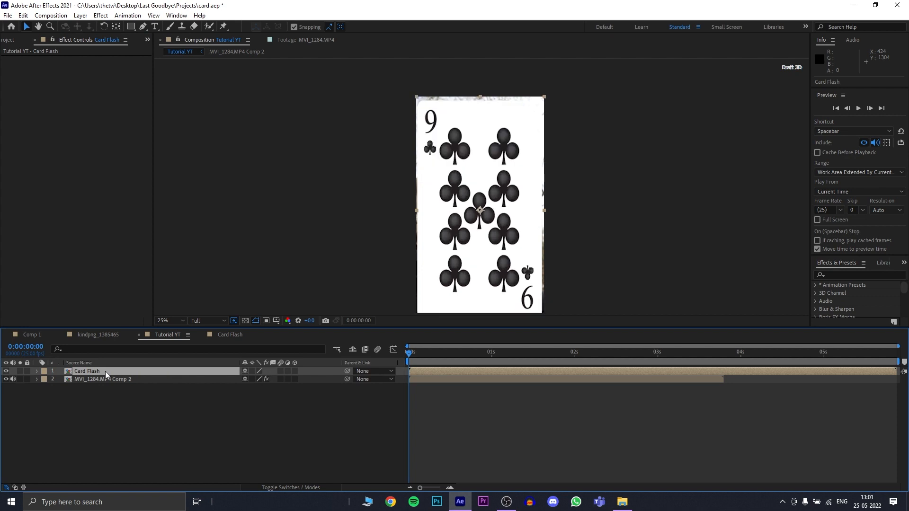
mouse_move(345, 366)
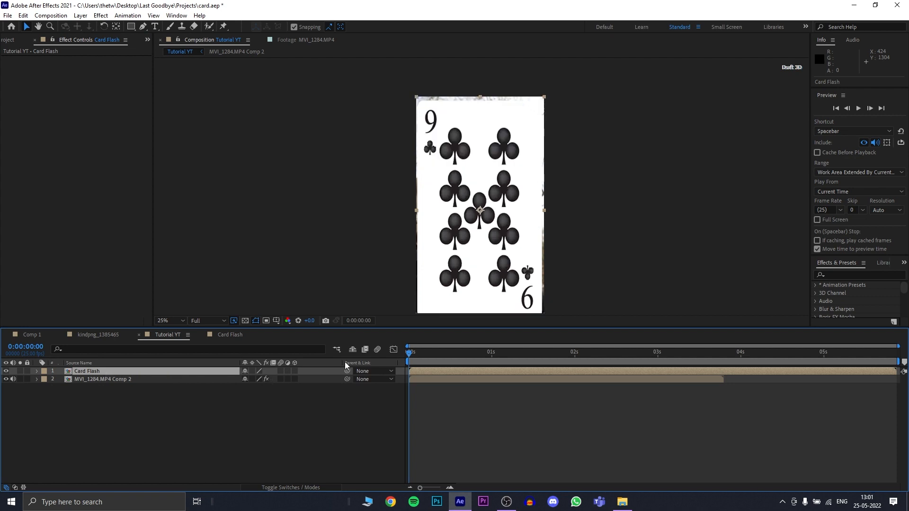
mouse_move(243, 341)
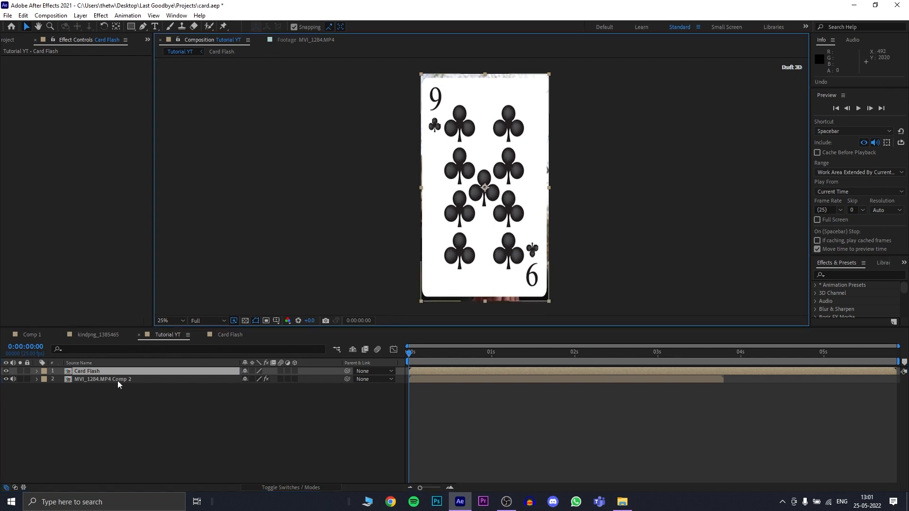
left_click(102, 379)
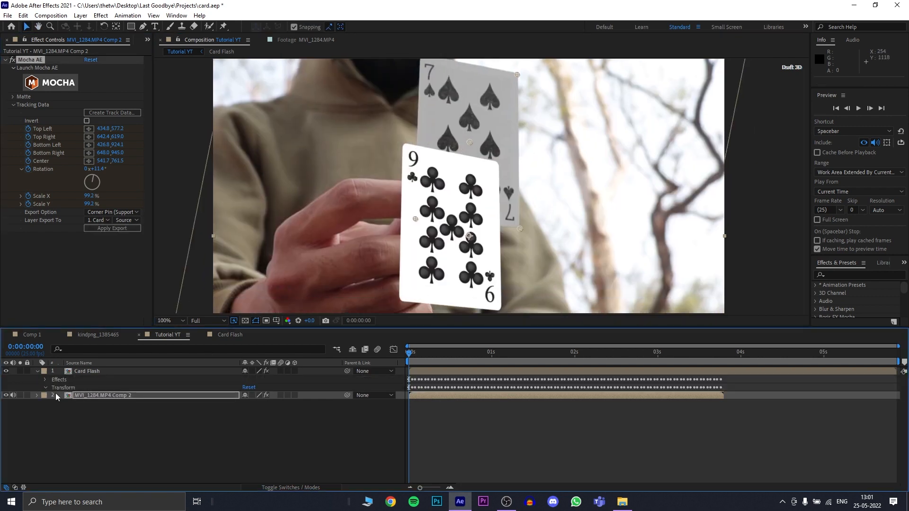
left_click(45, 387)
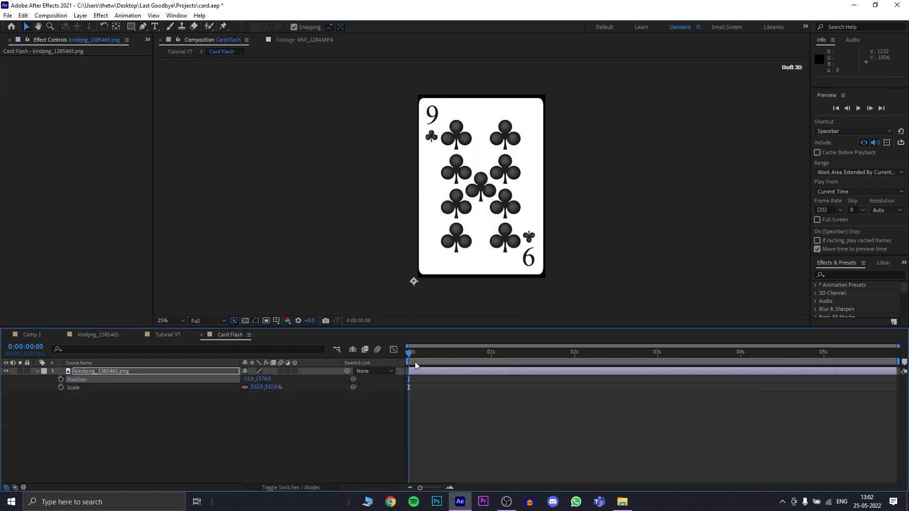
left_click(60, 379)
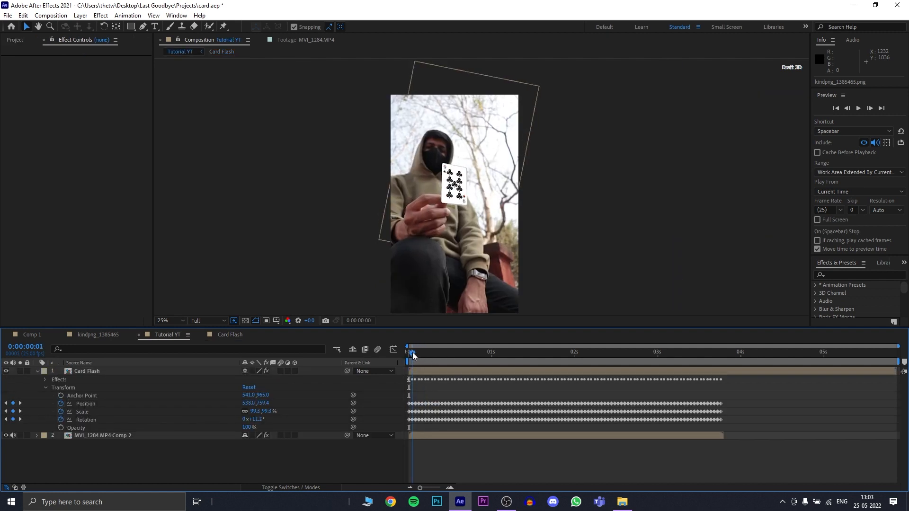
left_click(101, 15)
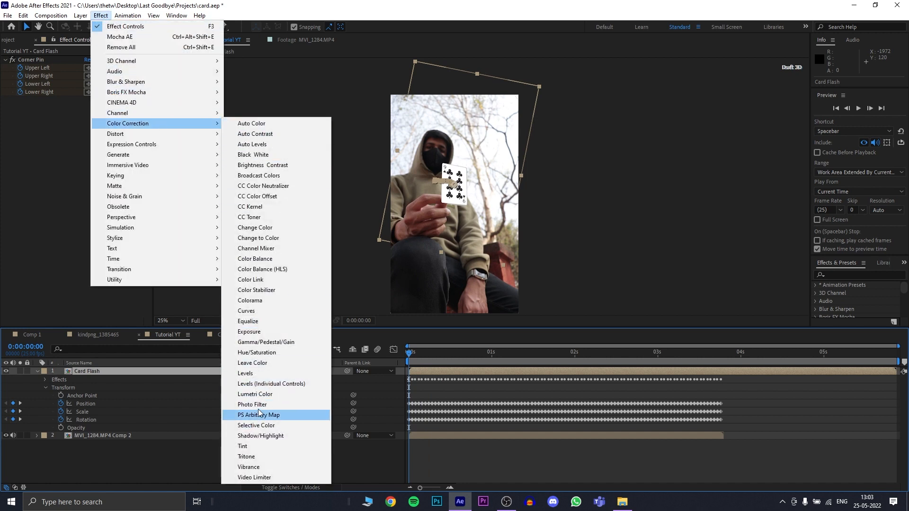
Add Lumetri Color to Card Flash to match the footage's tones.
left_click(253, 394)
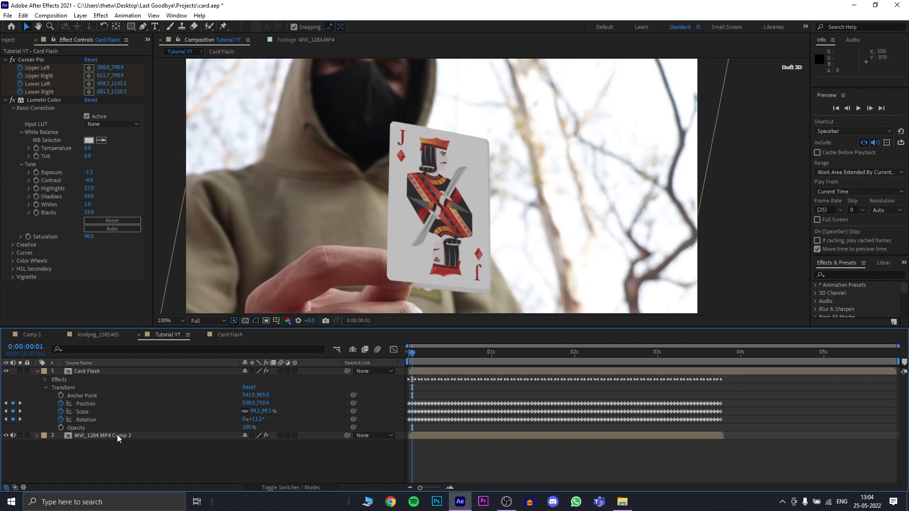
left_click(101, 436)
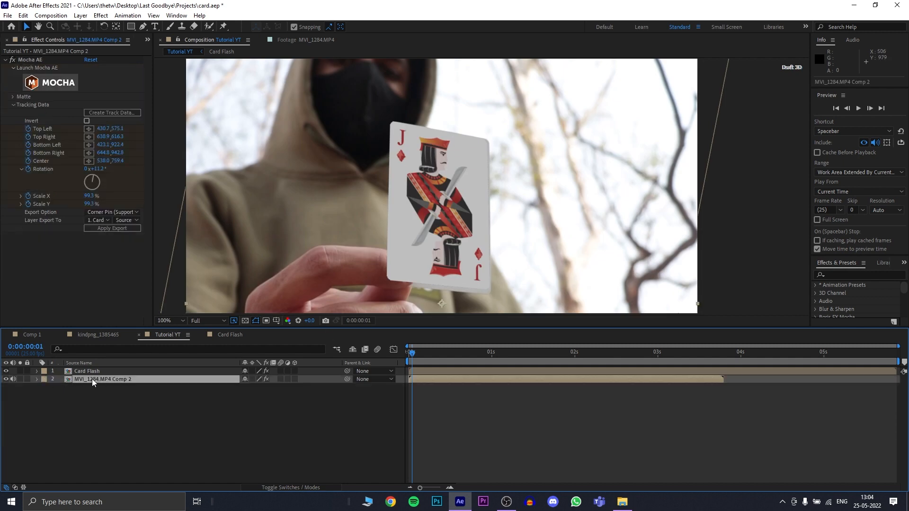
Track a Finger shape in Mocha on the top footage copy and open its layer options.
left_click(39, 68)
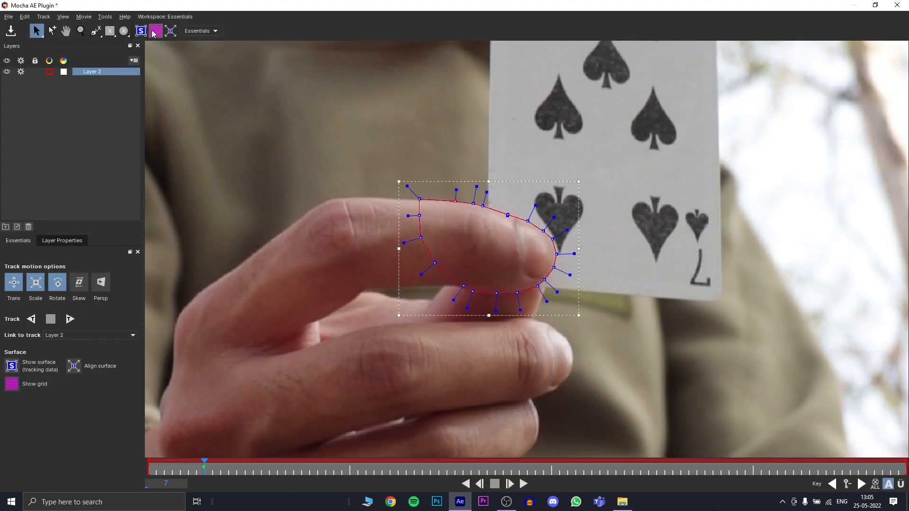
left_click(70, 318)
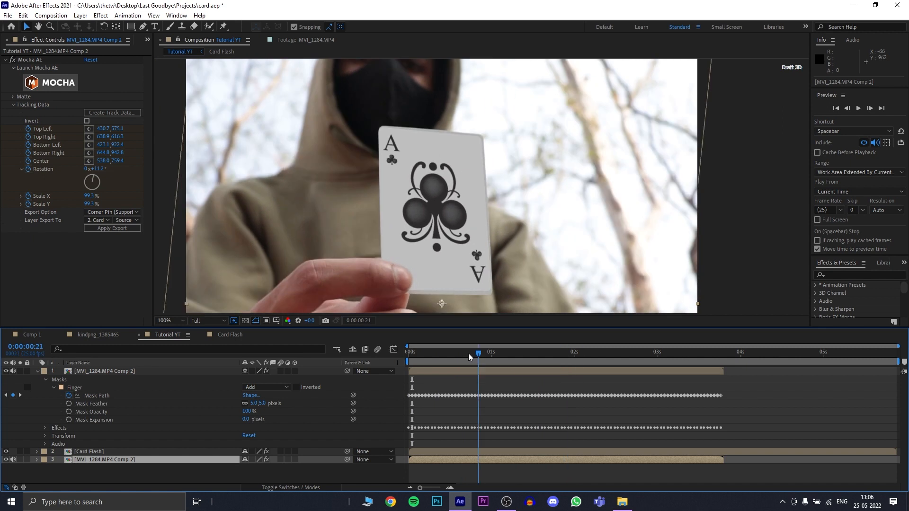
right_click(103, 371)
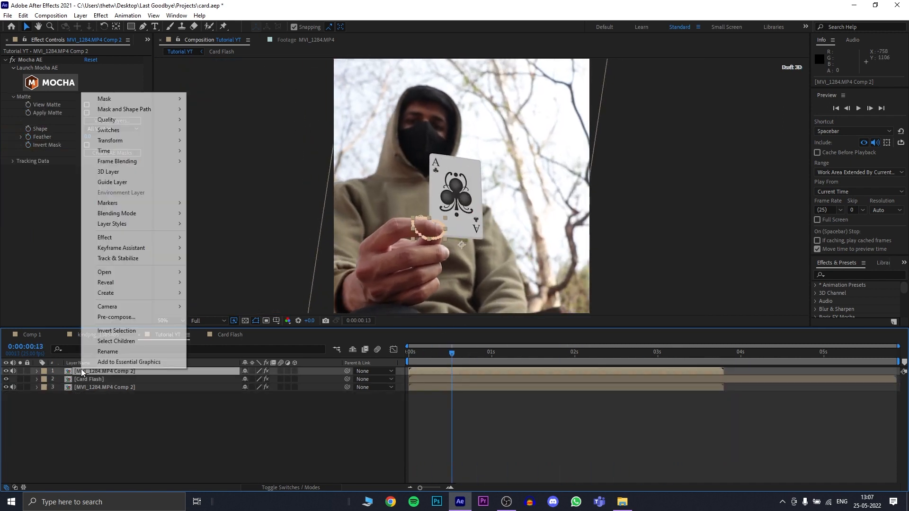